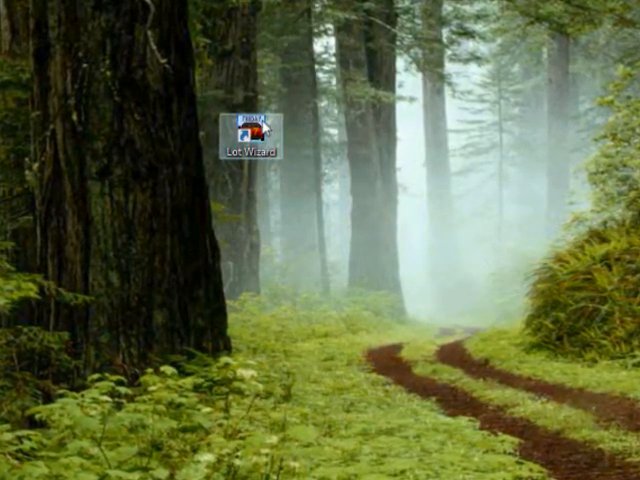
# Launch Lot Wizard as administrator from the desktop shortcut and dismiss the demonstration notice.
pyautogui.rightClick(240, 160)
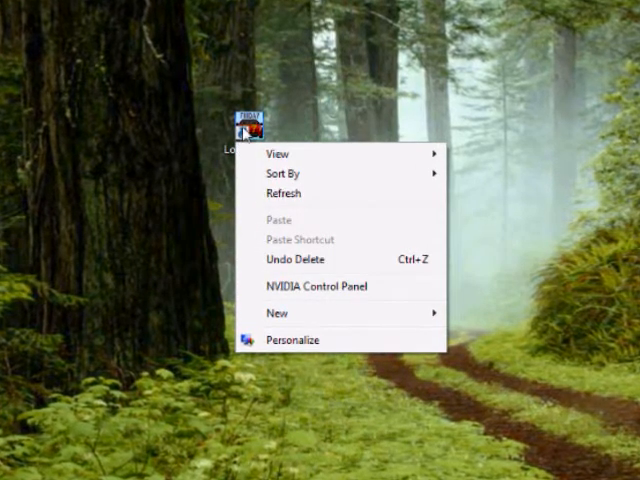
pyautogui.rightClick(245, 130)
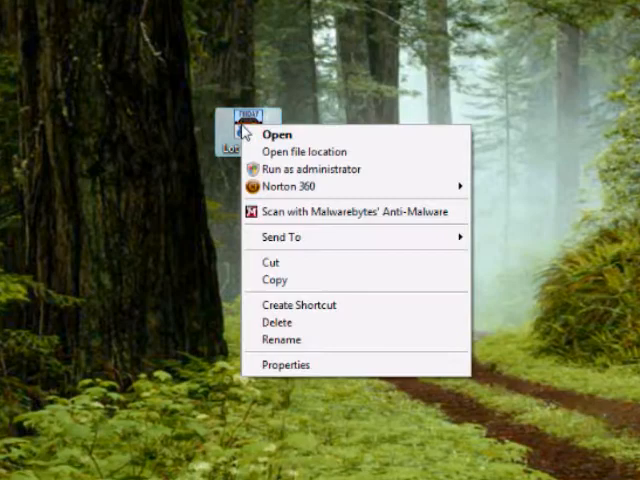
pyautogui.moveTo(300, 169)
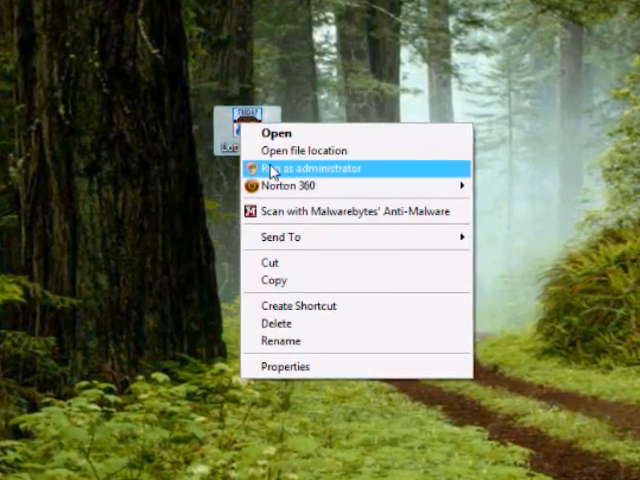
pyautogui.click(318, 168)
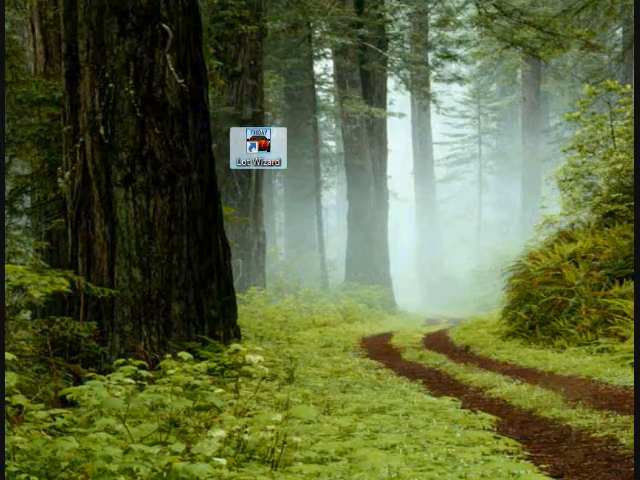
pyautogui.doubleClick(261, 146)
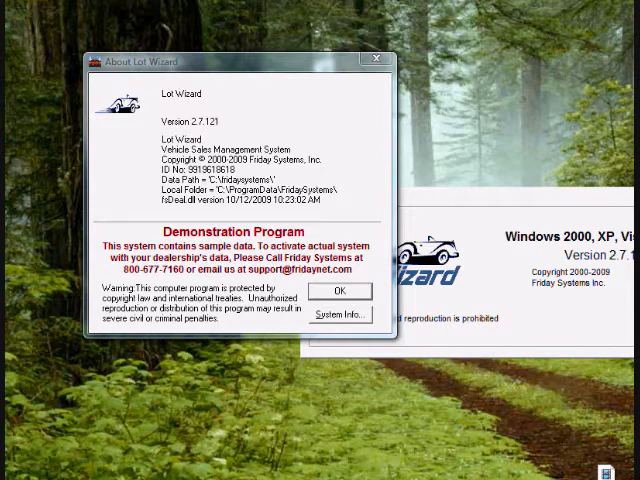
pyautogui.moveTo(347, 247)
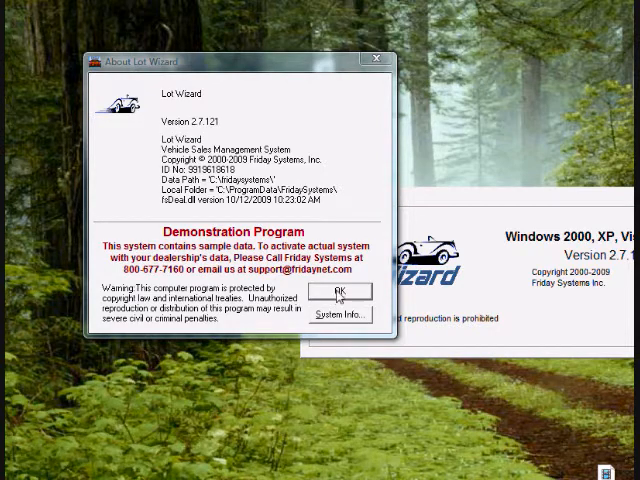
pyautogui.click(339, 292)
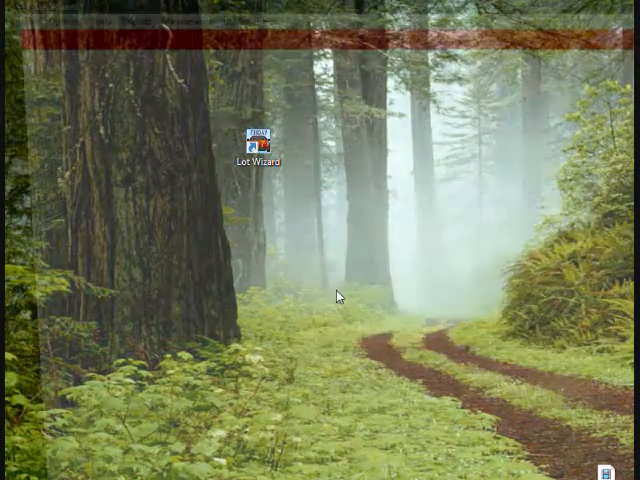
# Maximize the main window and open Download Updates/Registration Key from the Utilities menu.
pyautogui.doubleClick(258, 137)
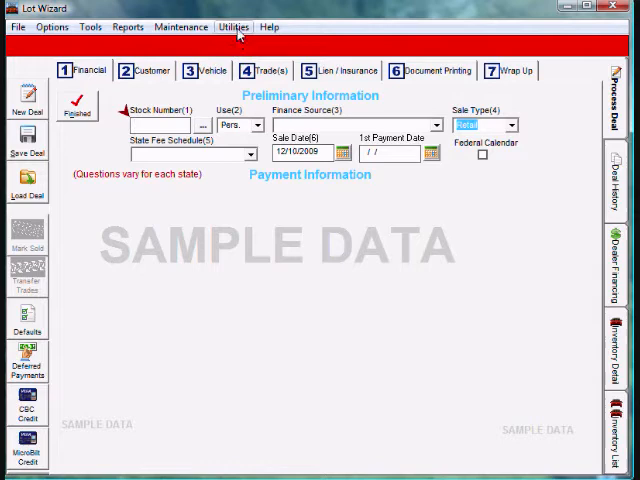
pyautogui.click(233, 27)
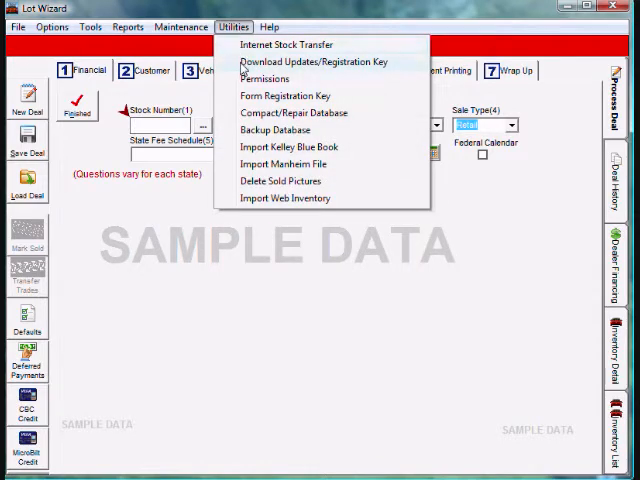
pyautogui.click(318, 61)
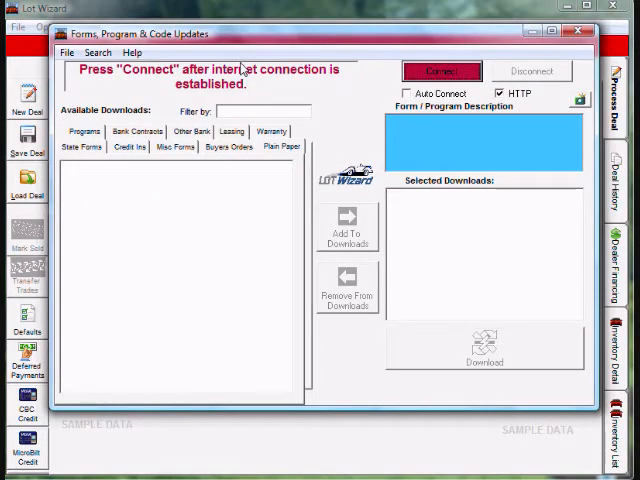
pyautogui.moveTo(500, 100)
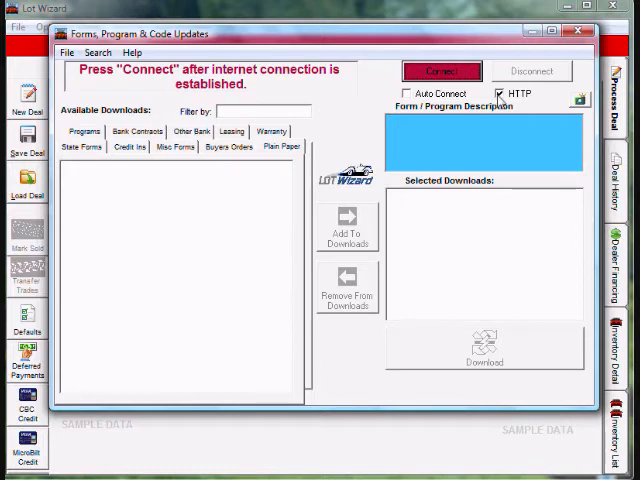
pyautogui.moveTo(500, 103)
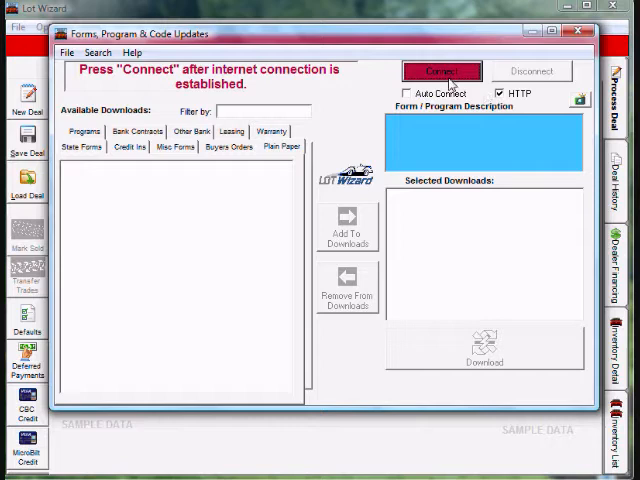
# Connect to the update service and queue Lot Wizard 2.7.124, VIN Master Table and Friday Systems Deal Library.
pyautogui.click(441, 70)
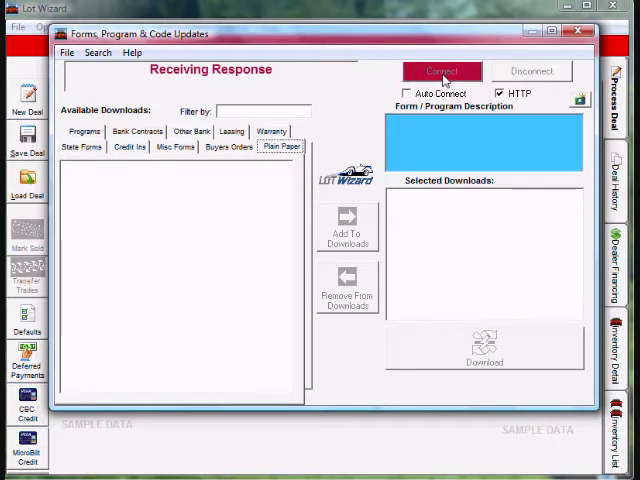
pyautogui.click(442, 71)
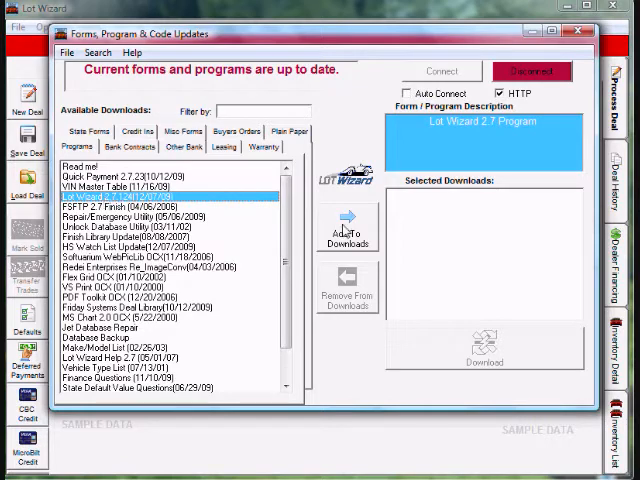
pyautogui.click(347, 225)
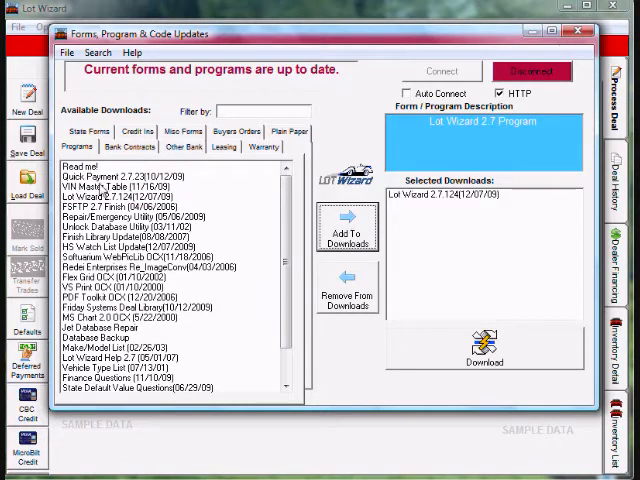
pyautogui.click(120, 187)
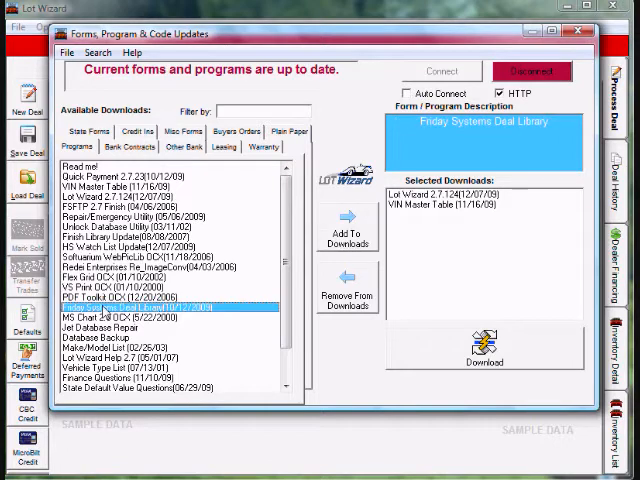
pyautogui.click(347, 231)
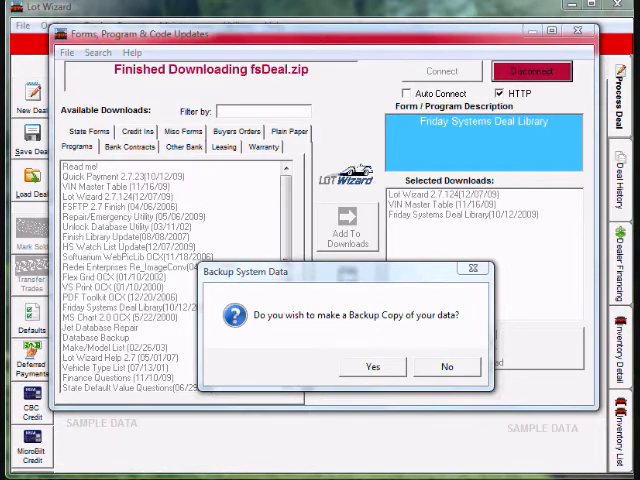
pyautogui.moveTo(557, 154)
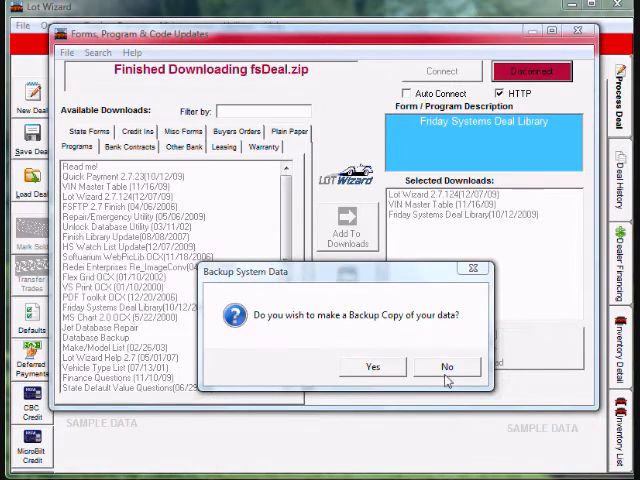
# Decline the backup copy and continue so the update installs while Lot Wizard shuts down.
pyautogui.click(447, 366)
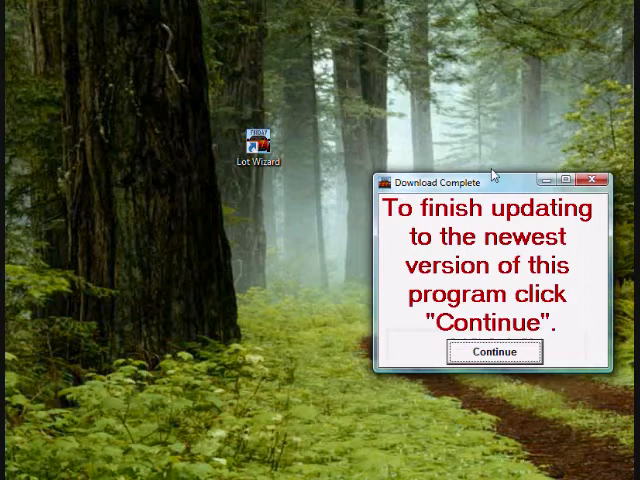
pyautogui.moveTo(485, 188)
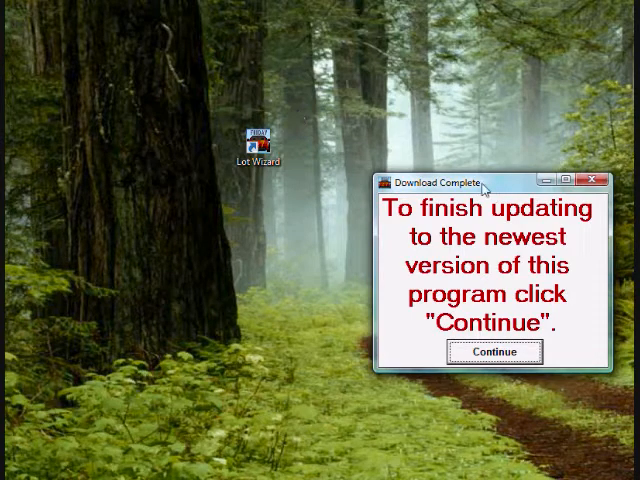
pyautogui.moveTo(490, 181); pyautogui.dragTo(280, 71)
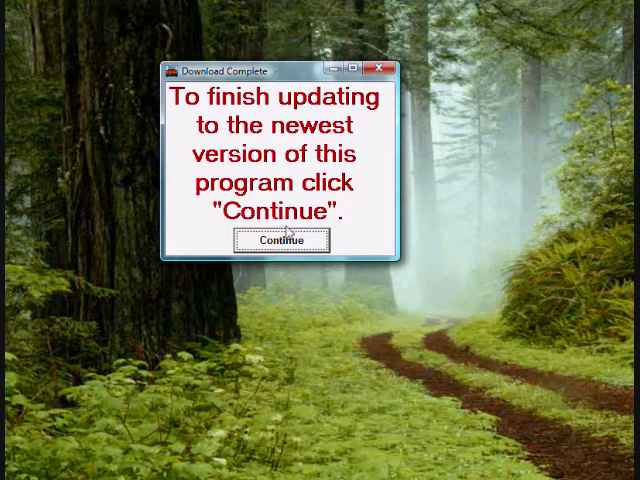
pyautogui.click(282, 240)
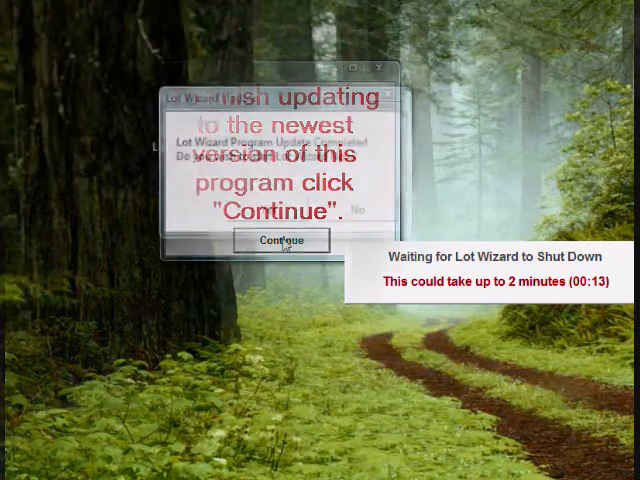
pyautogui.click(281, 240)
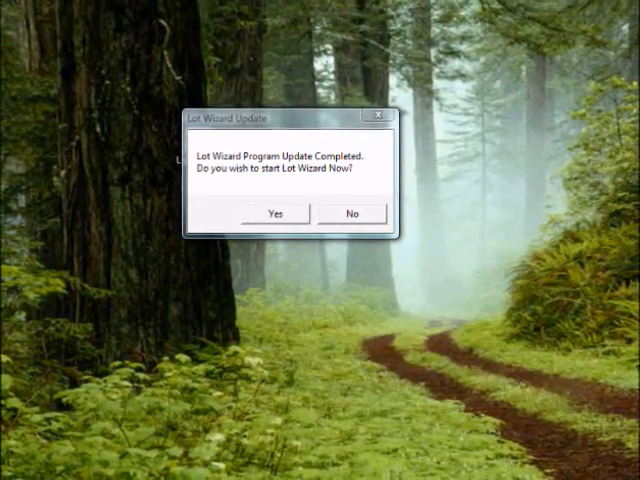
# Restart Lot Wizard and accept updating the fsDeal.dll library file.
pyautogui.click(275, 214)
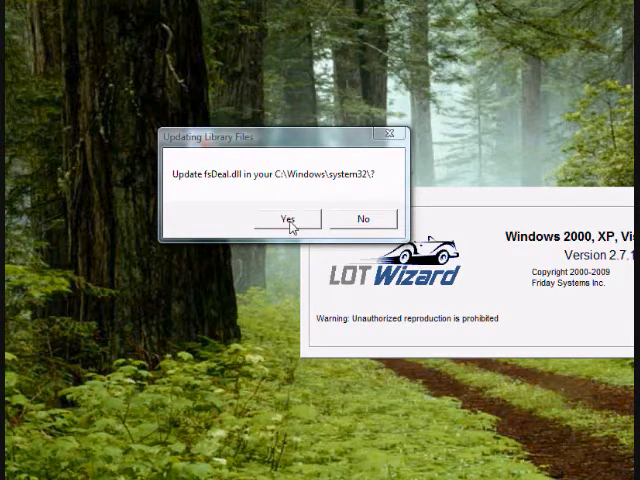
pyautogui.click(291, 218)
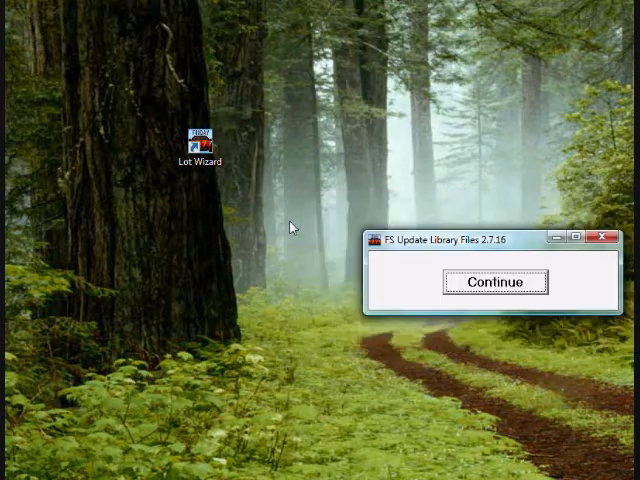
pyautogui.moveTo(450, 230)
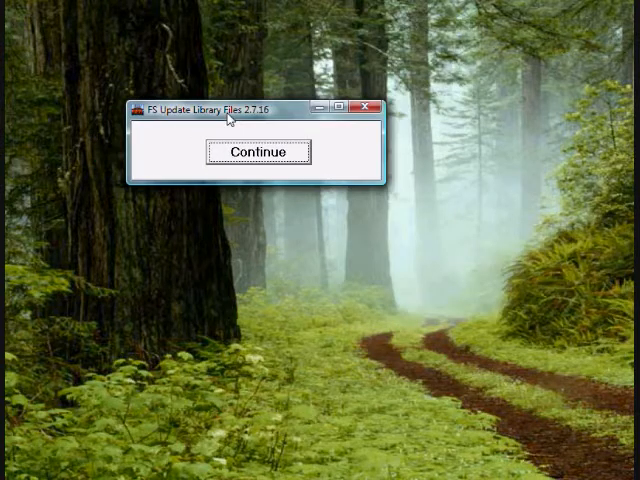
pyautogui.moveTo(230, 110); pyautogui.dragTo(243, 118)
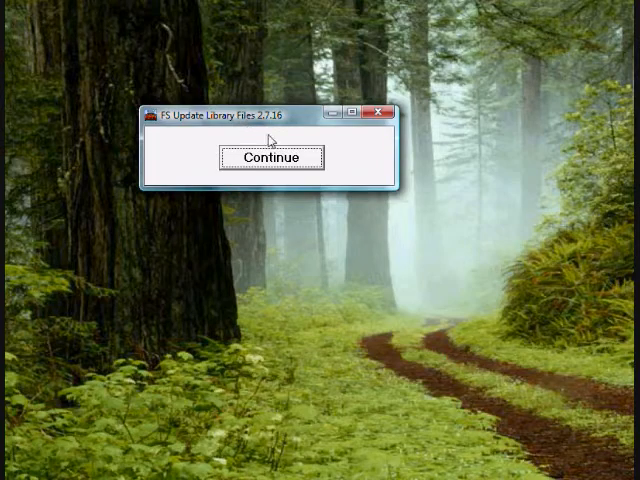
pyautogui.click(270, 157)
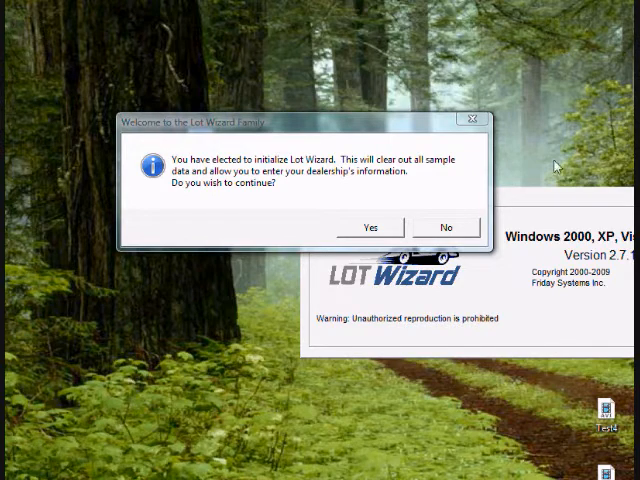
# Confirm initializing Lot Wizard, clearing the sample data.
pyautogui.click(369, 227)
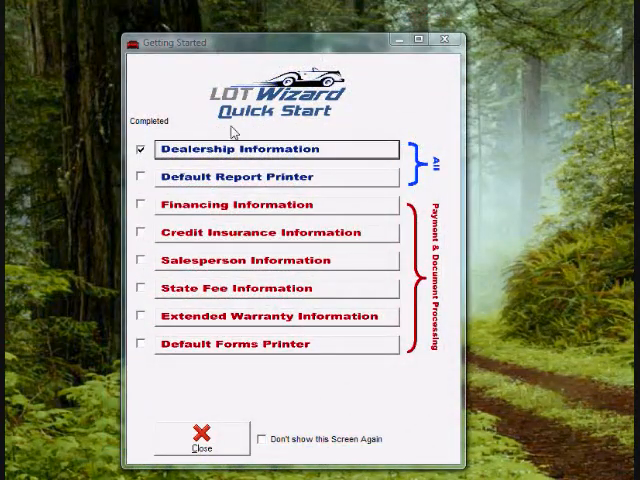
# Correct the dealership state field to PA and save the dealership information.
pyautogui.click(255, 149)
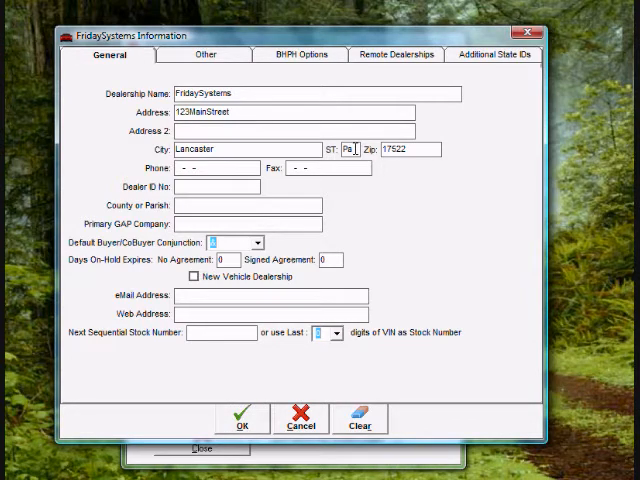
pyautogui.press('Backspace')
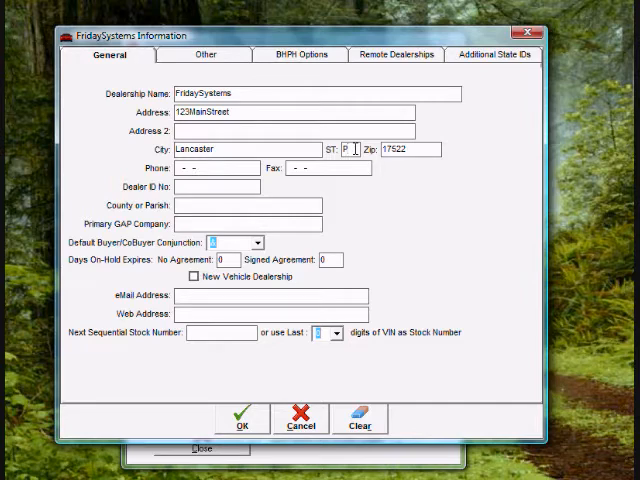
pyautogui.write('A')
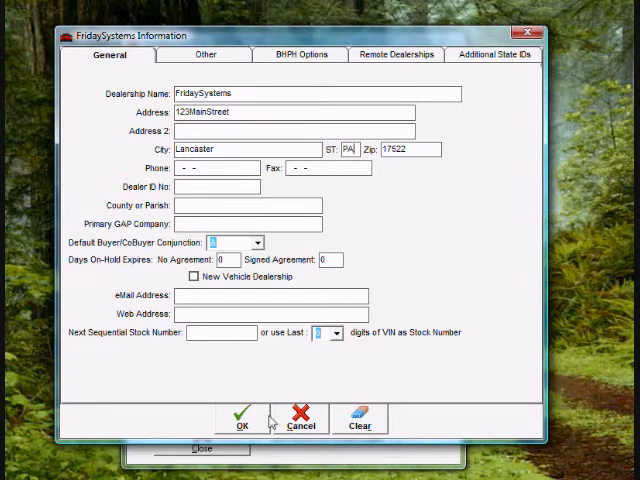
pyautogui.click(240, 415)
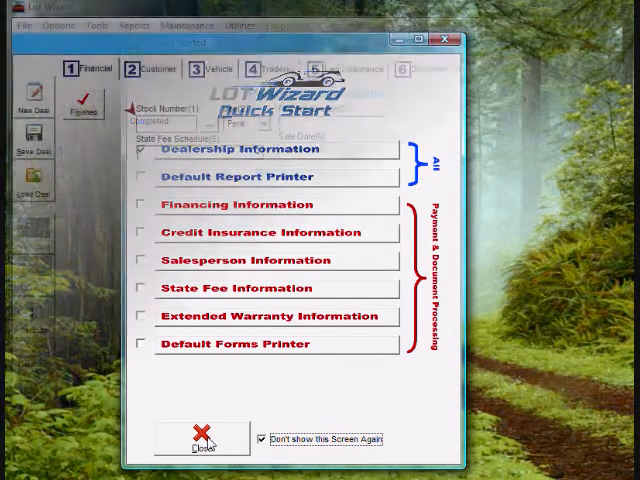
# Close the Getting Started checklist, leaving the deal screen open.
pyautogui.click(200, 438)
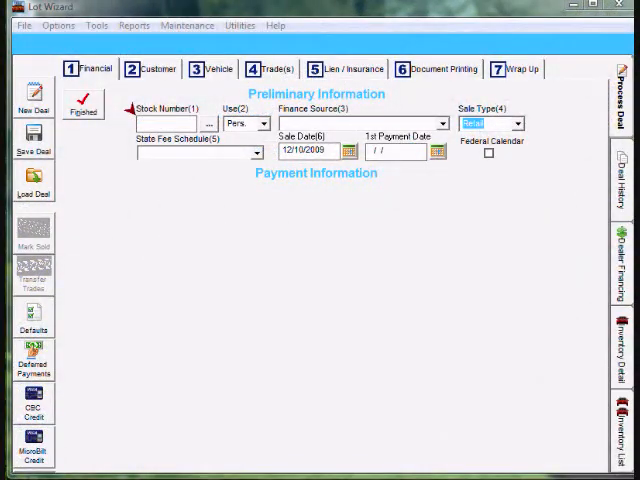